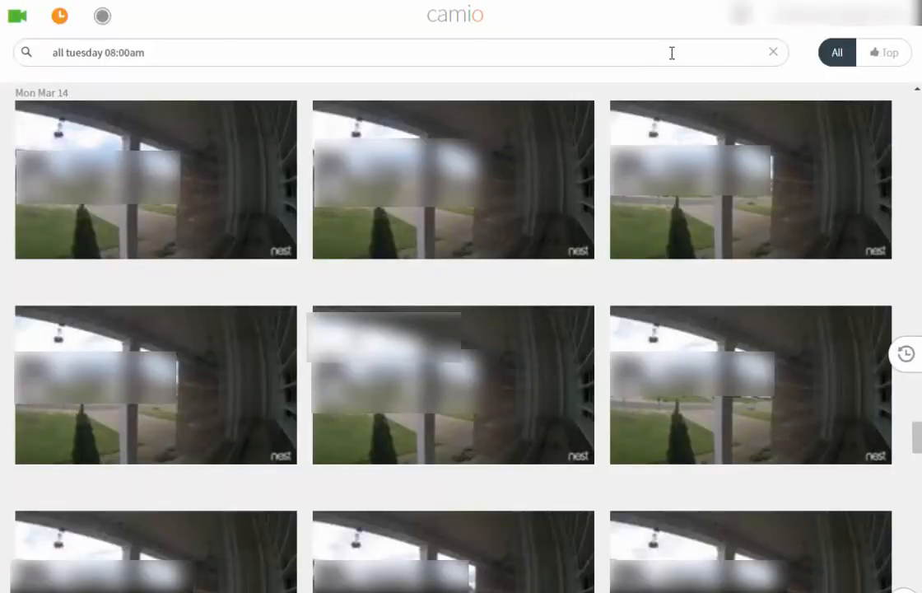
# Clear the 'all tuesday 08:00am' query and start a new 'black car' search with Top results.
pyautogui.click(395, 51)
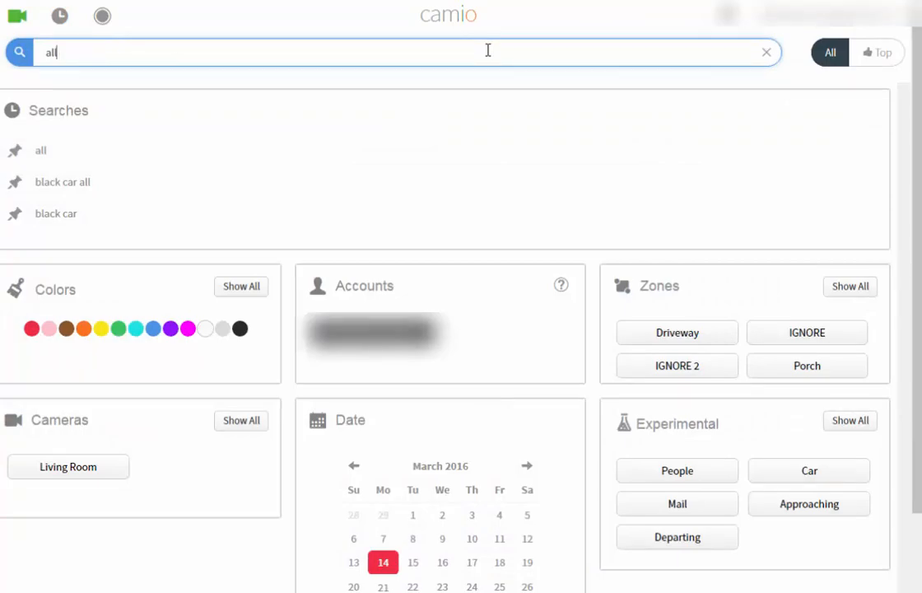
pyautogui.click(766, 51)
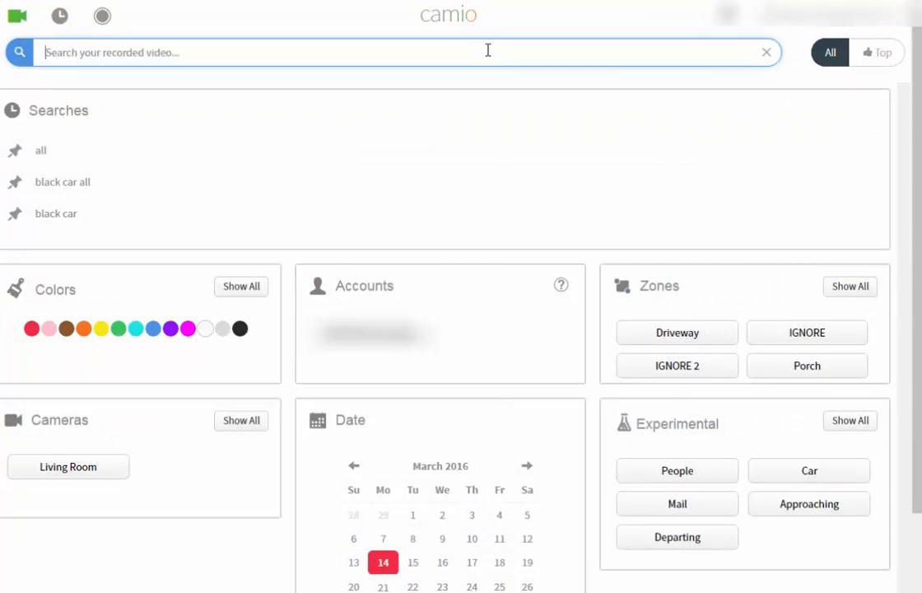
pyautogui.write('black car')
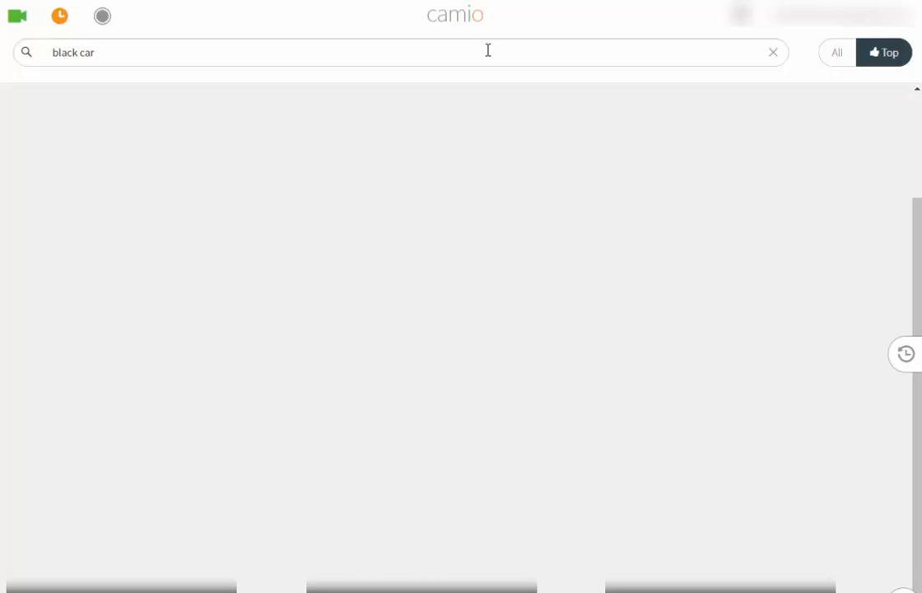
# Search recorded video for 'black car' and switch from Top to All matching events.
pyautogui.click(773, 51)
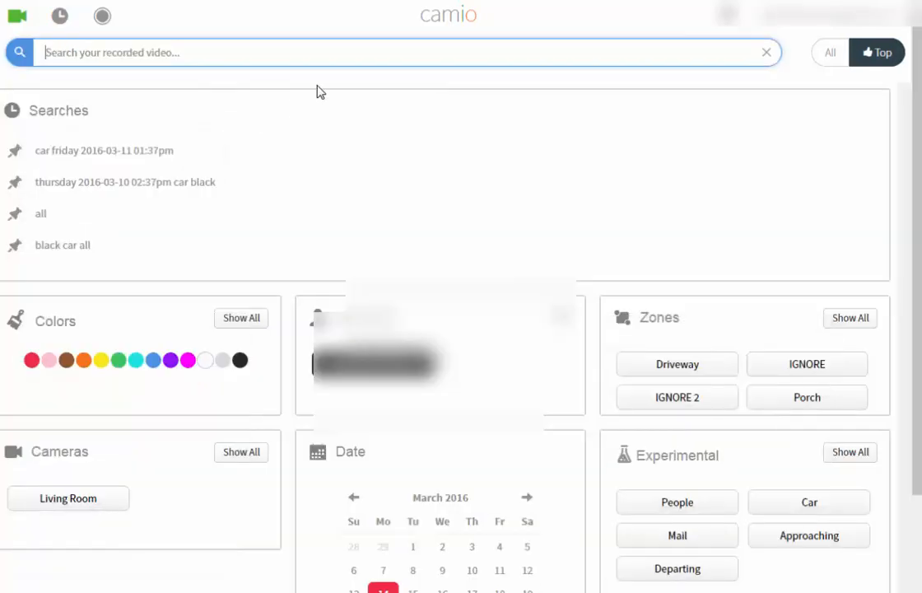
pyautogui.write('black car')
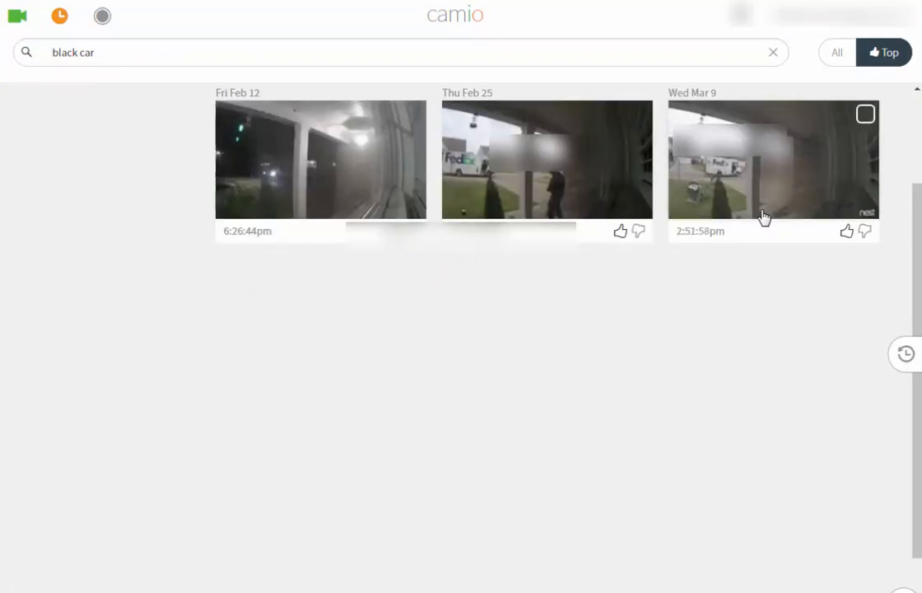
pyautogui.moveTo(837, 51)
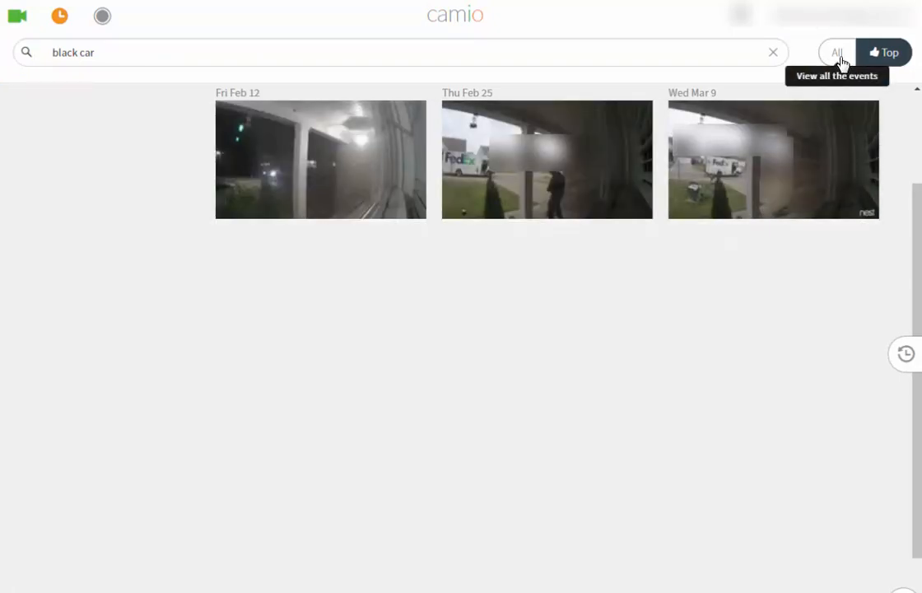
pyautogui.click(836, 52)
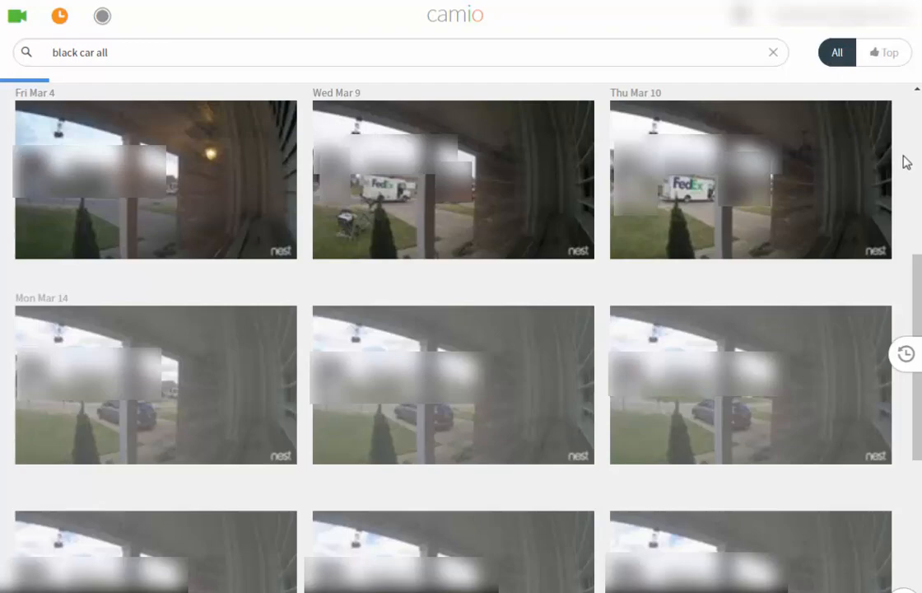
# Scroll the 'black car all' results and jump to the 3:36 PM today footage on Porch.
pyautogui.scroll(-3)
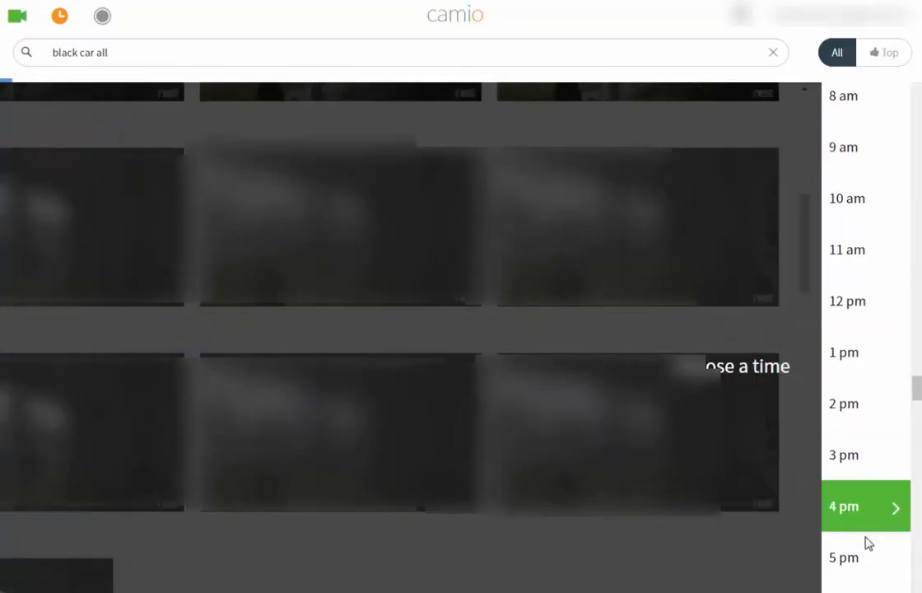
pyautogui.scroll(-3)
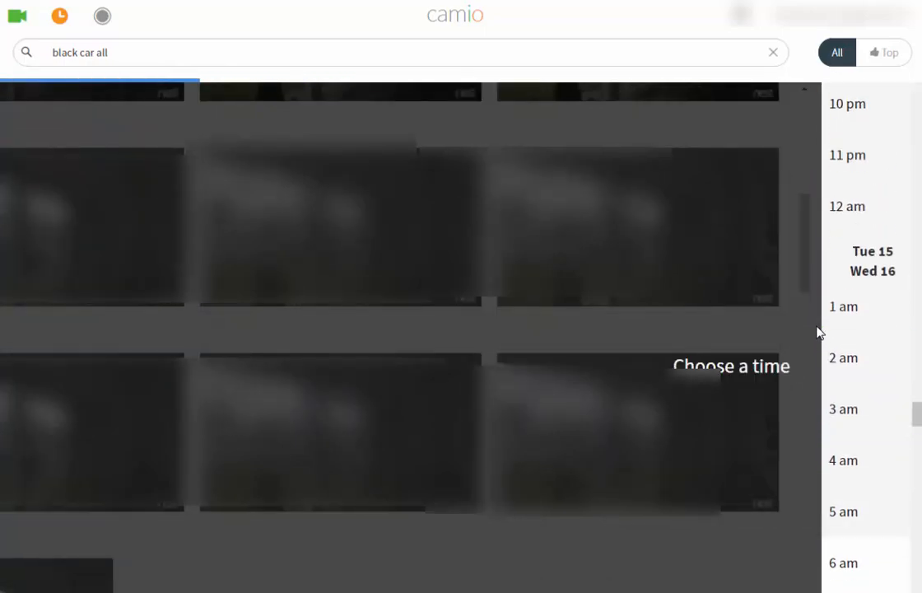
pyautogui.click(847, 206)
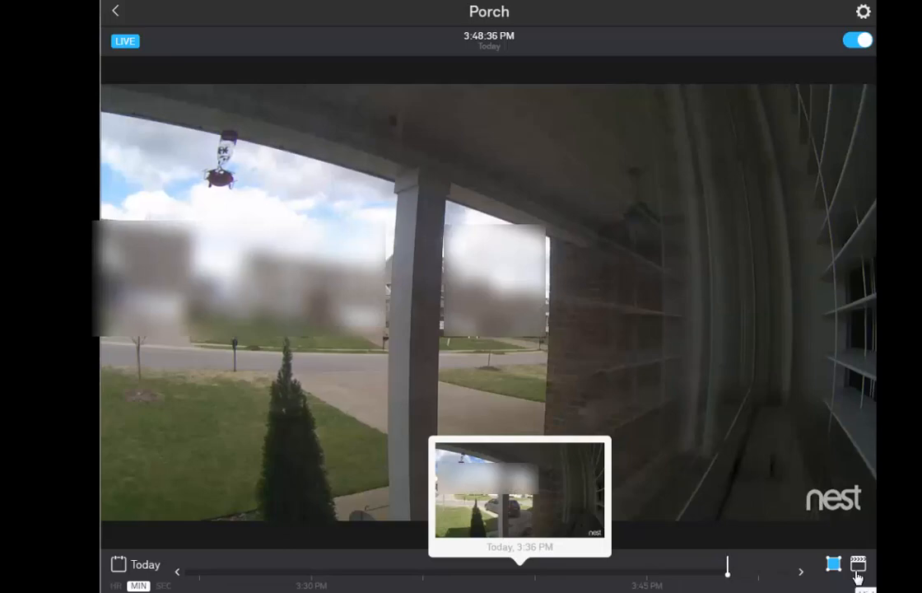
# Filter the Porch timeline to show Street zone activity markers.
pyautogui.click(863, 563)
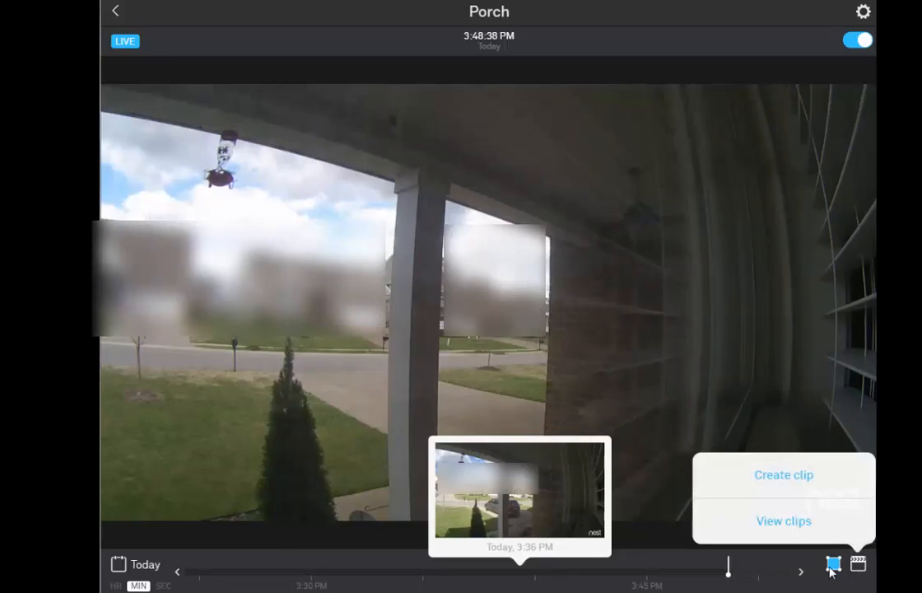
pyautogui.click(833, 563)
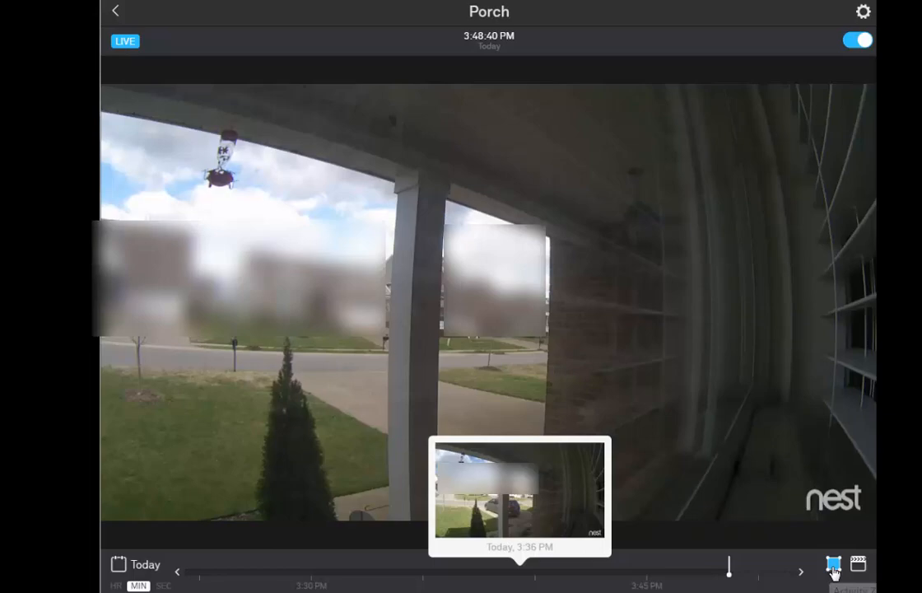
pyautogui.click(833, 563)
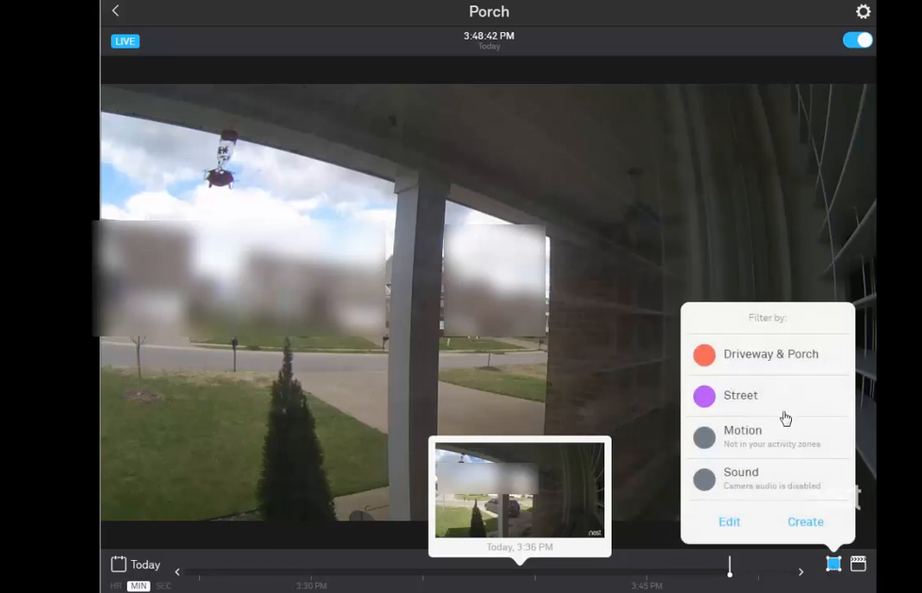
pyautogui.click(741, 395)
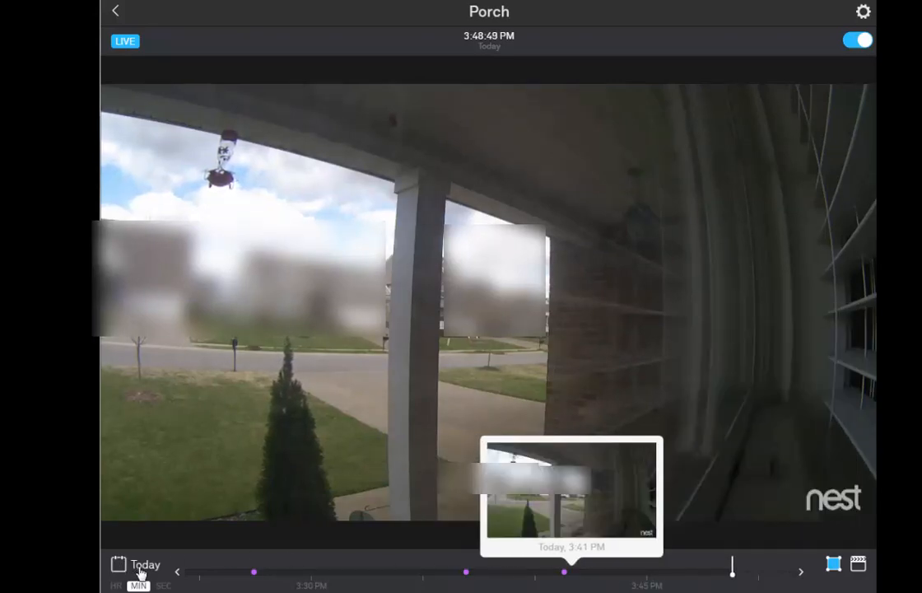
# Switch to the Mar 11 footage and bring up the clip options.
pyautogui.click(135, 563)
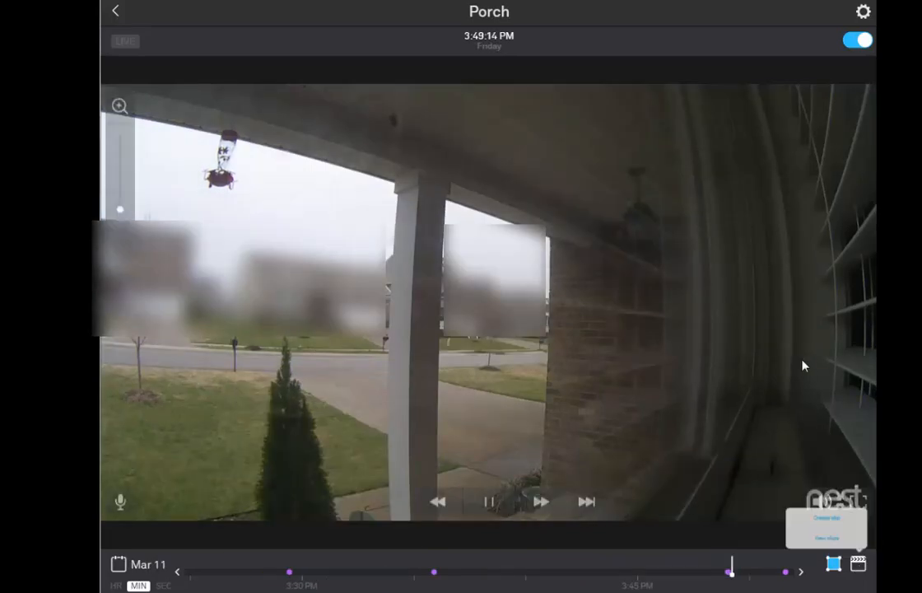
pyautogui.click(858, 563)
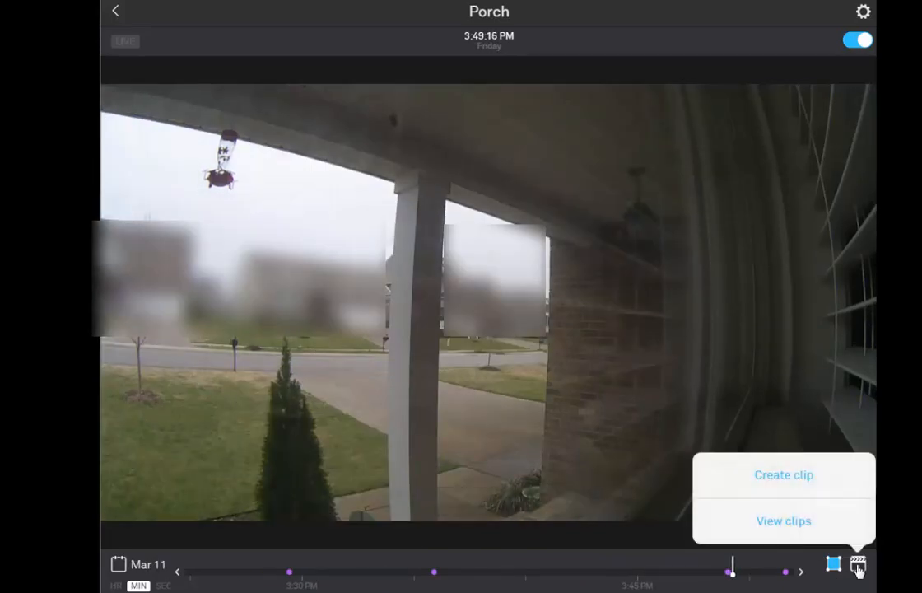
pyautogui.click(784, 474)
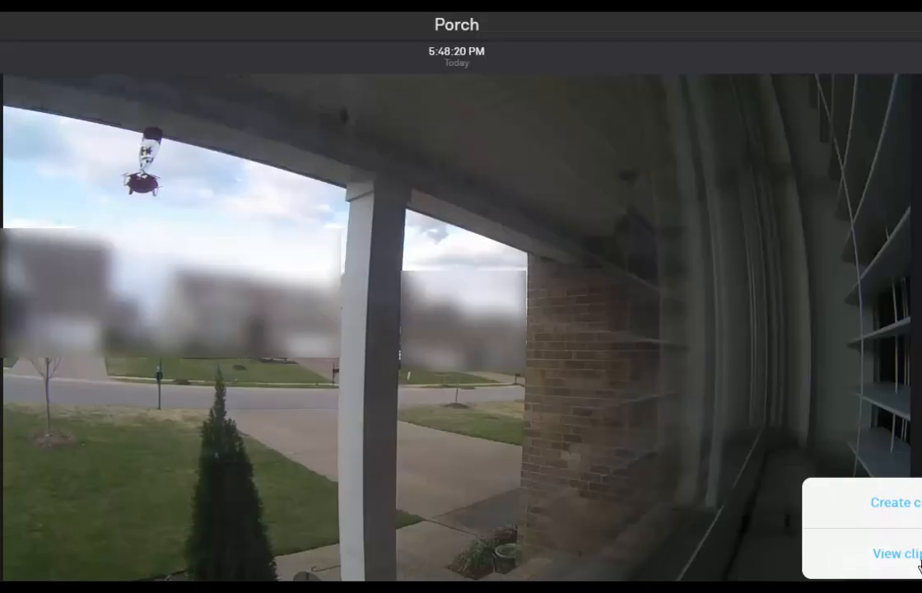
# View the saved clips and play the Jul 30, 2015 clip.
pyautogui.click(903, 553)
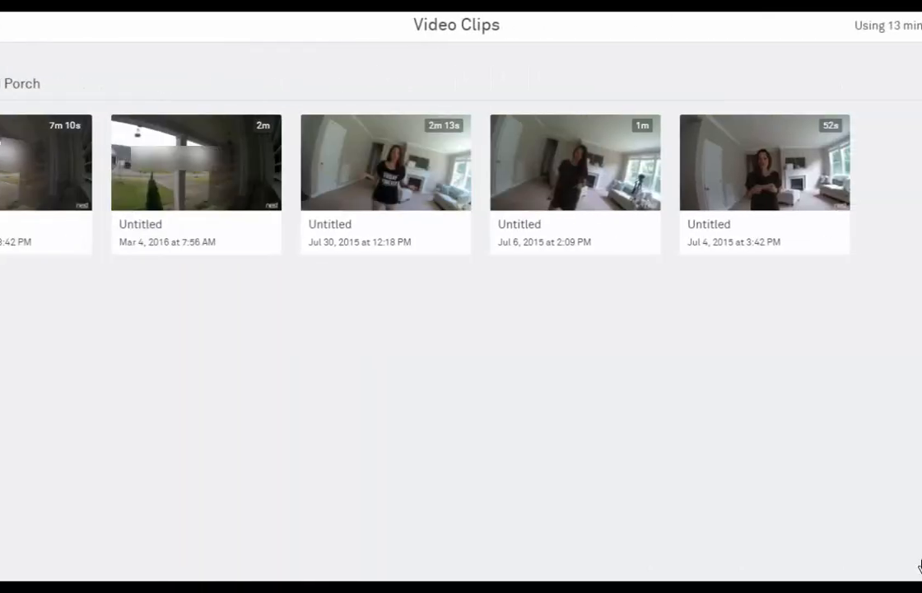
pyautogui.moveTo(385, 167)
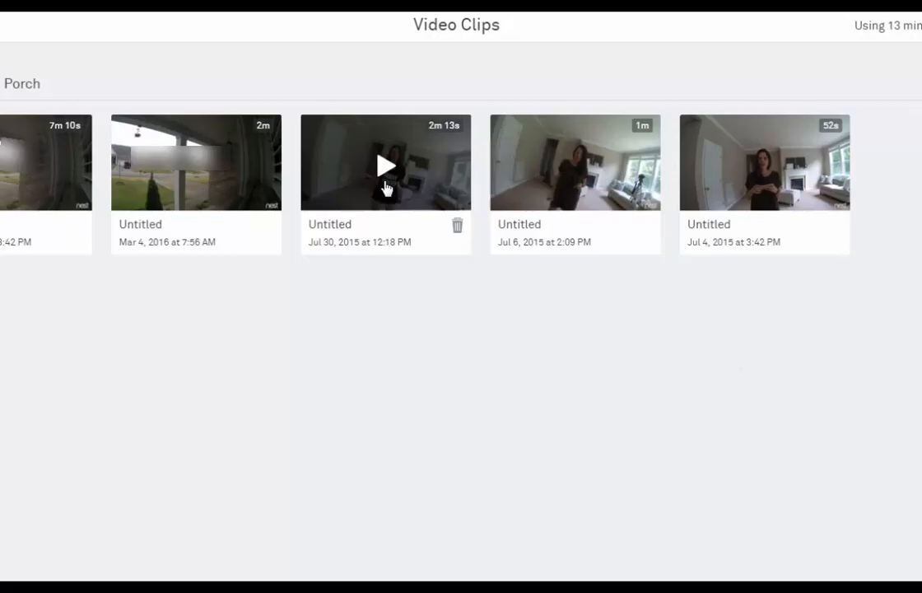
pyautogui.click(385, 165)
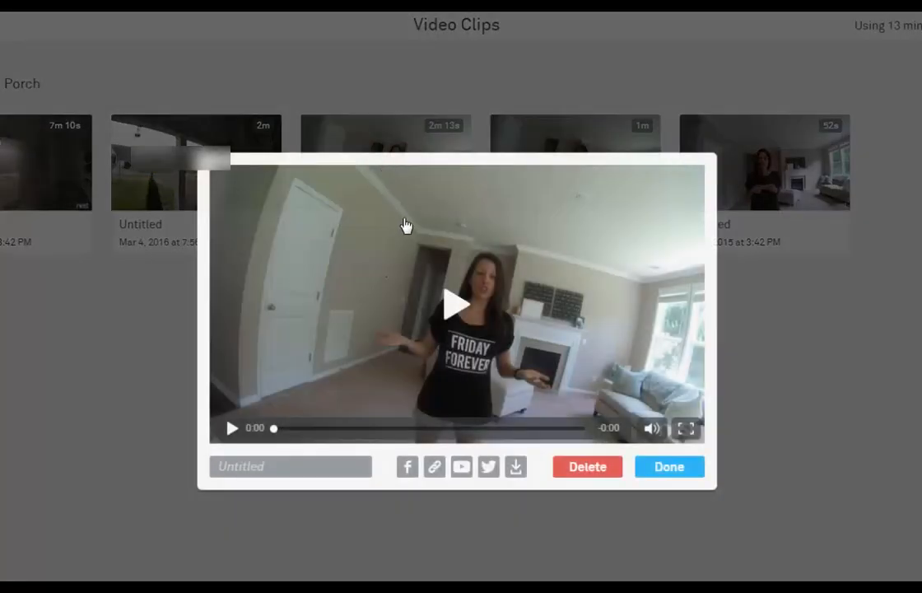
pyautogui.click(456, 303)
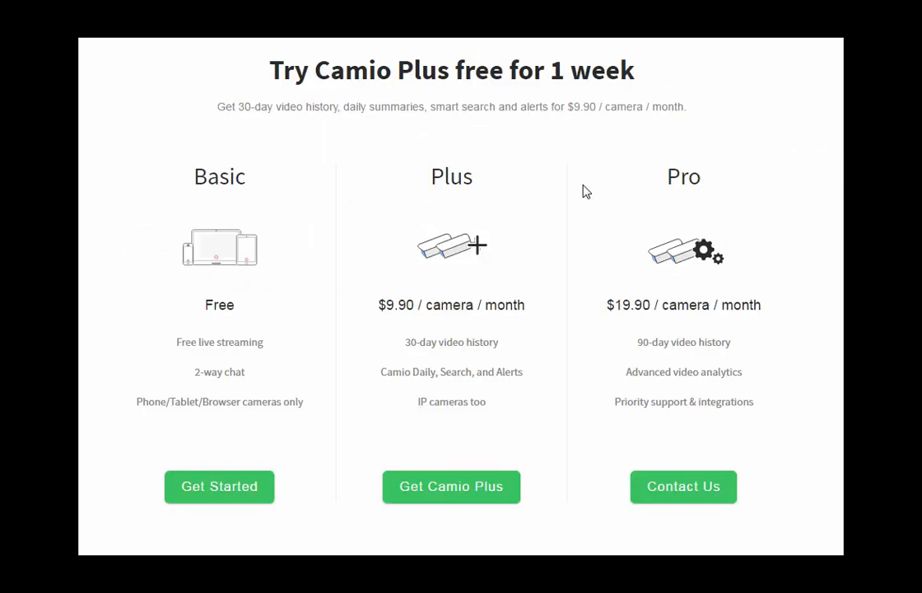
pyautogui.moveTo(210, 152)
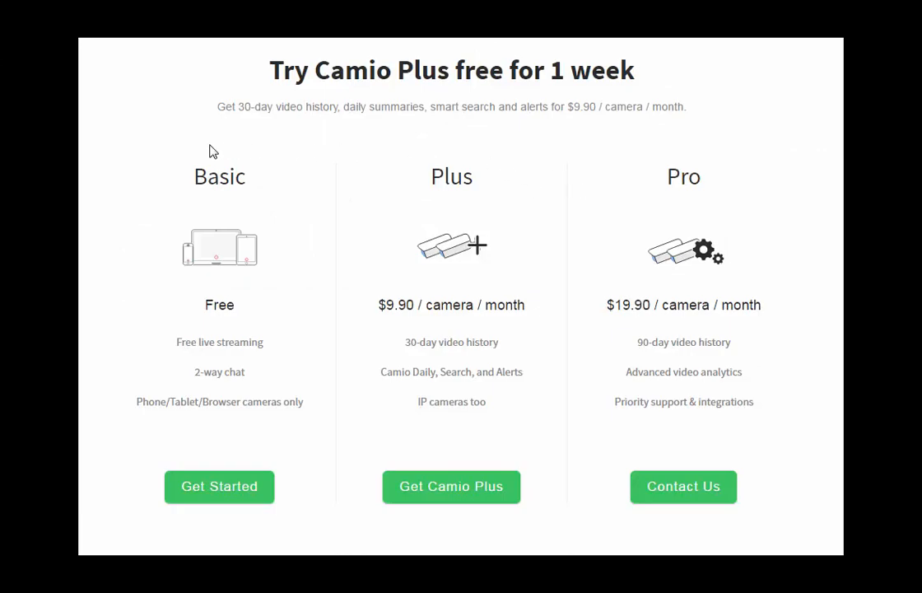
pyautogui.moveTo(363, 300)
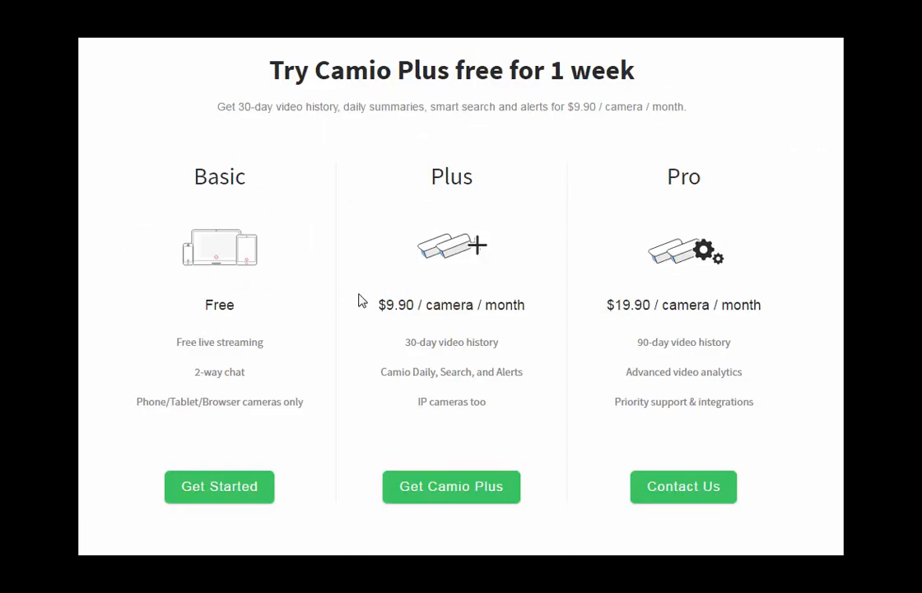
pyautogui.moveTo(622, 288)
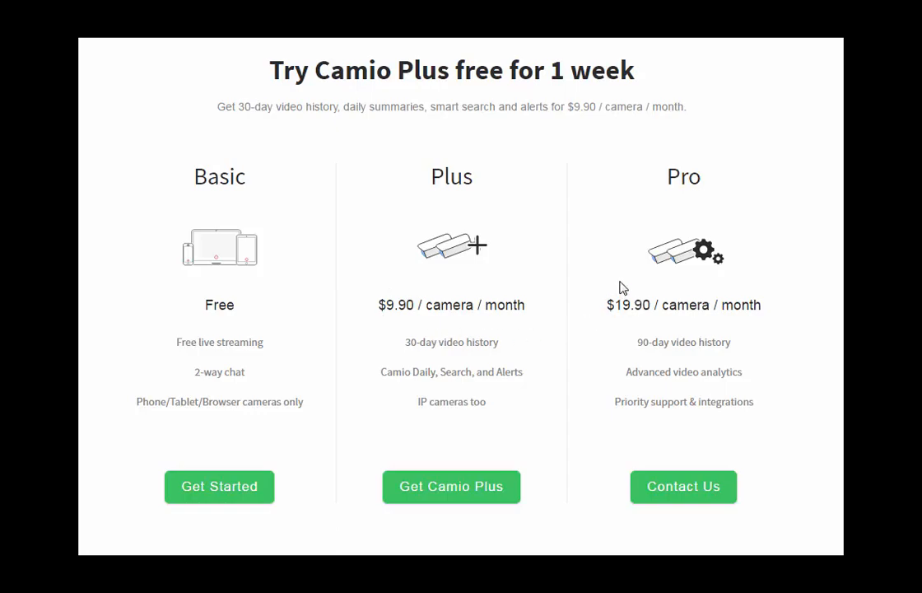
pyautogui.moveTo(778, 297)
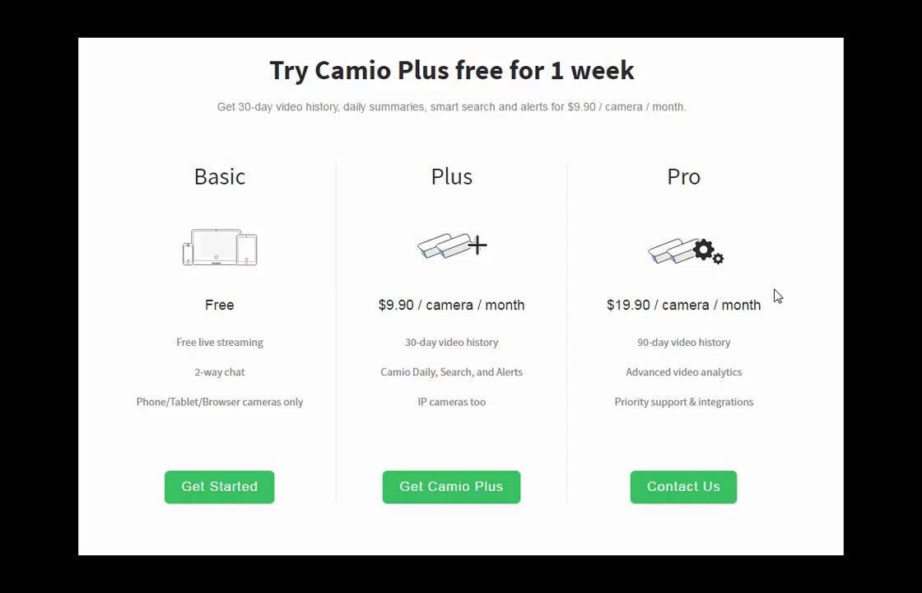